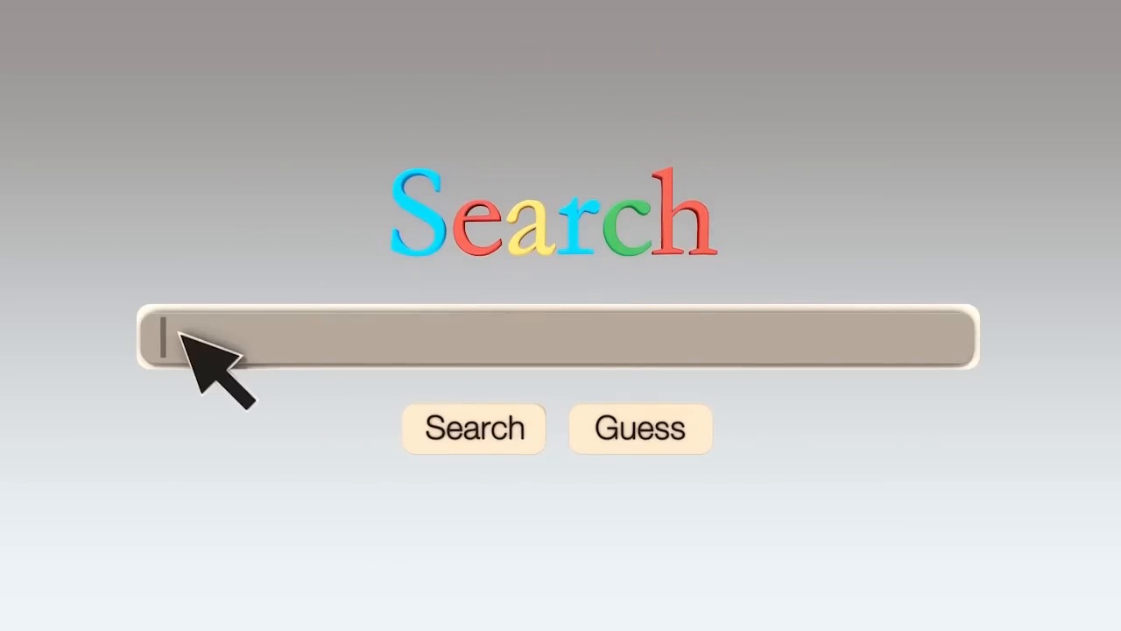
type("Who is sir Francis Stenden?")
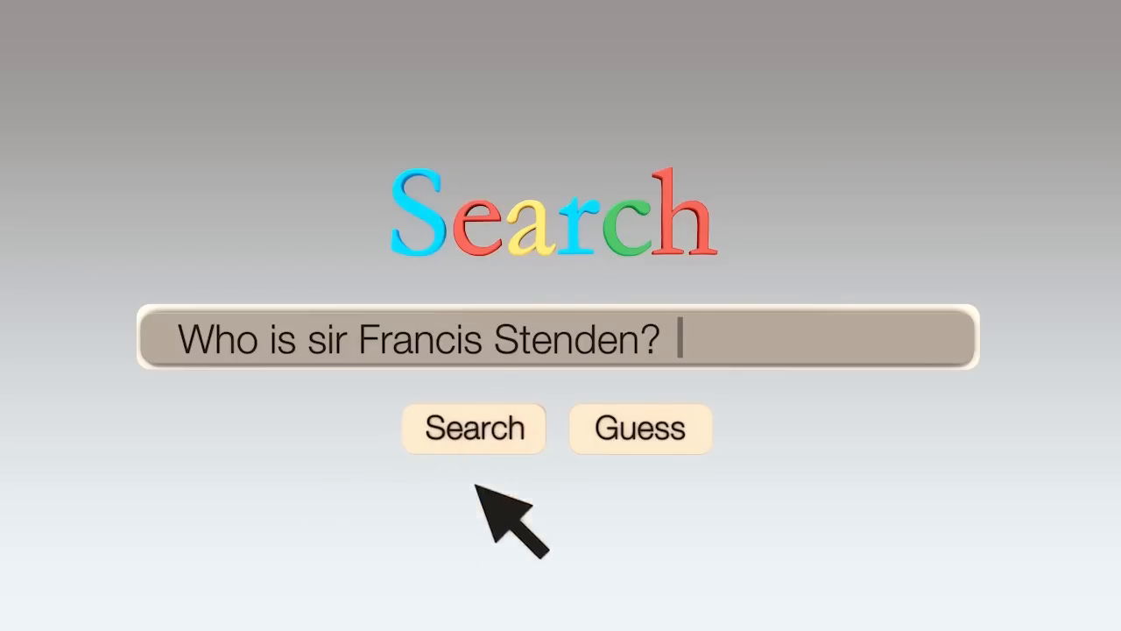
left_click(473, 429)
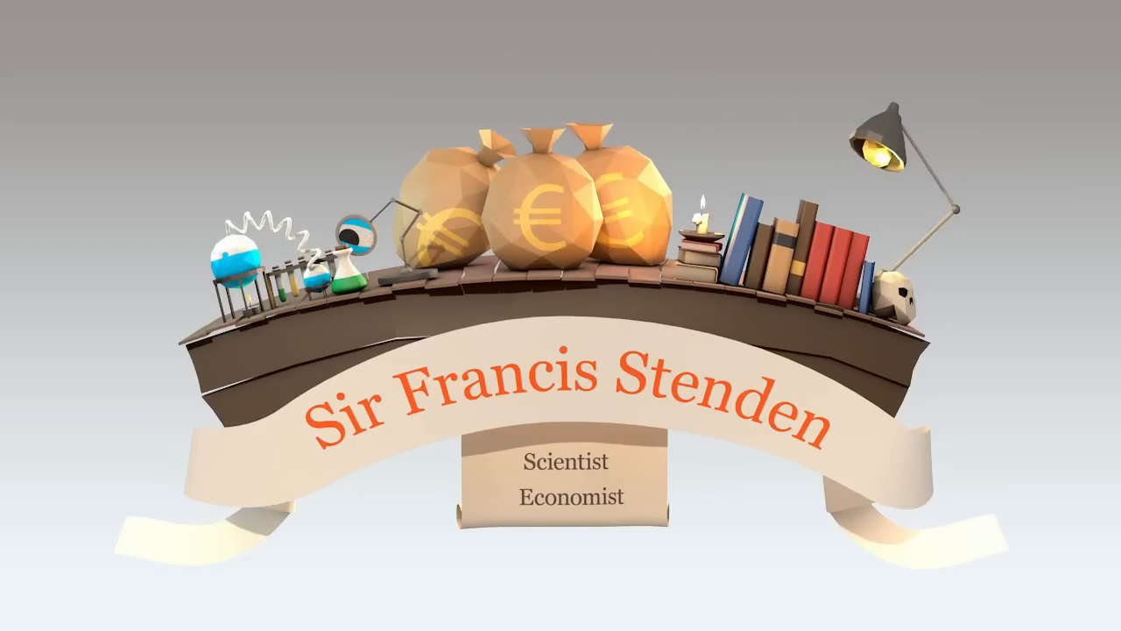
type("John")
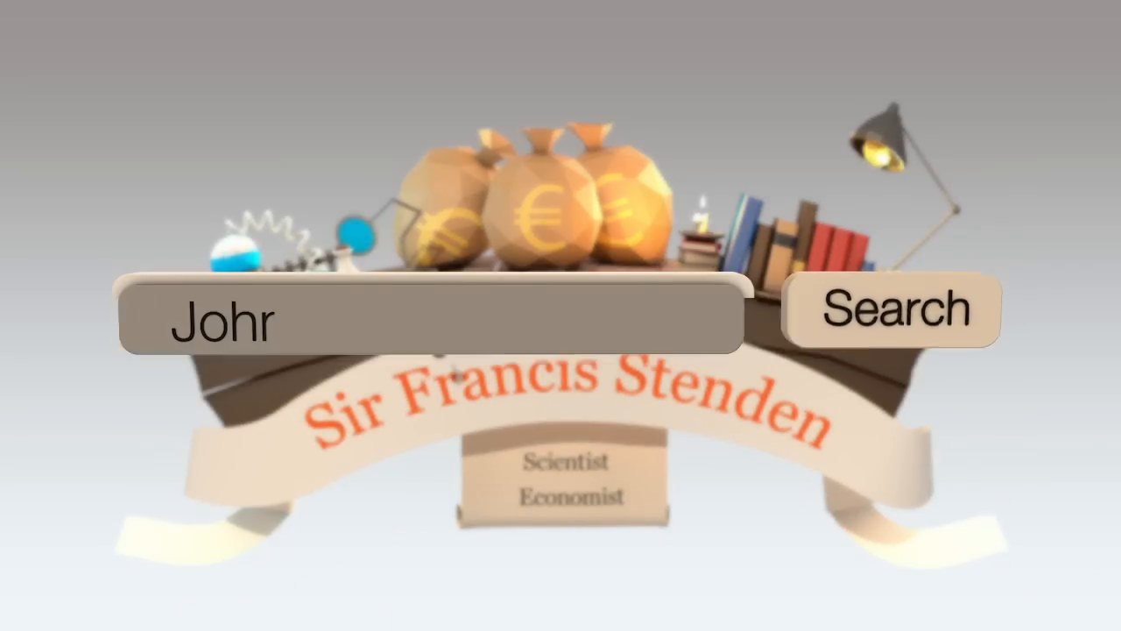
left_click(893, 309)
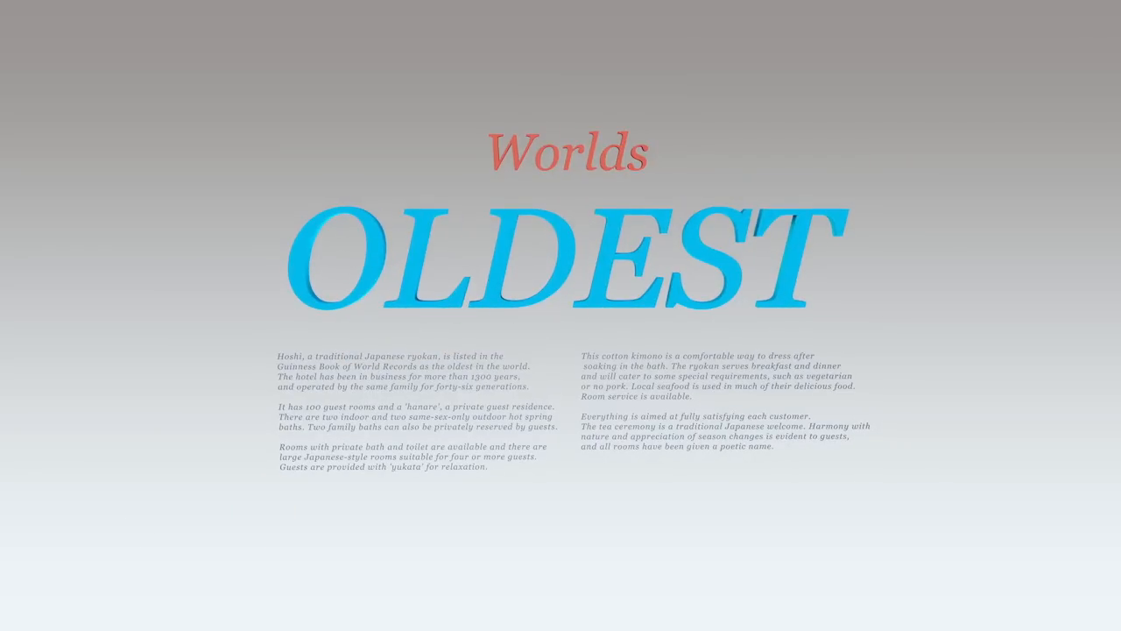
mouse_move(789, 433)
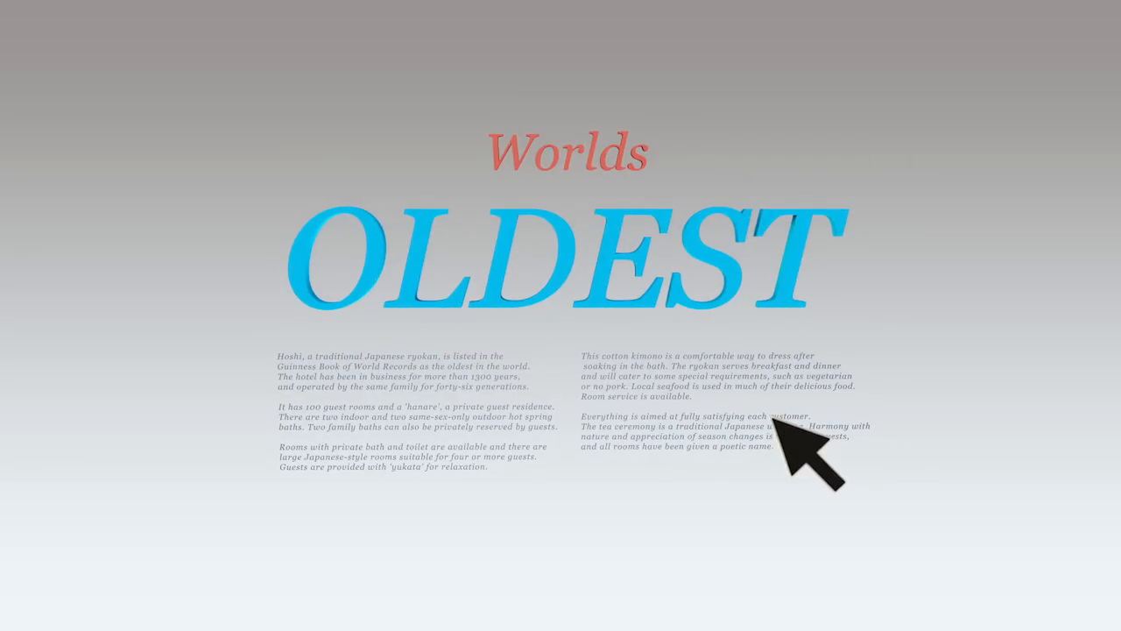